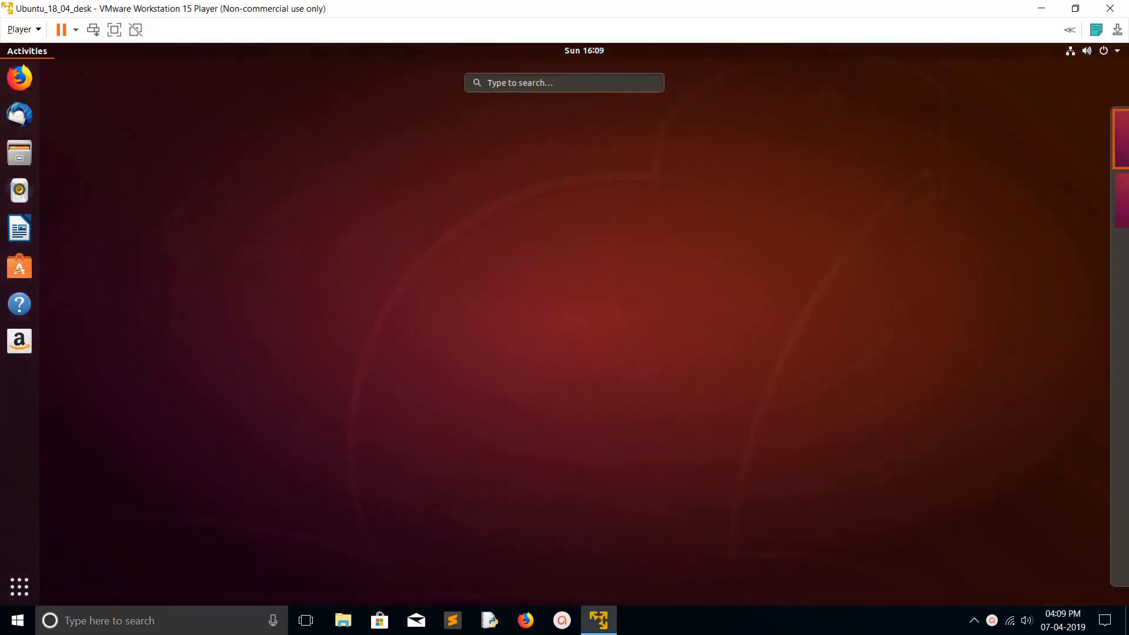
# Launch Terminal from Activities and run 'sudo apt update' with the administrator password
pyautogui.write('te')
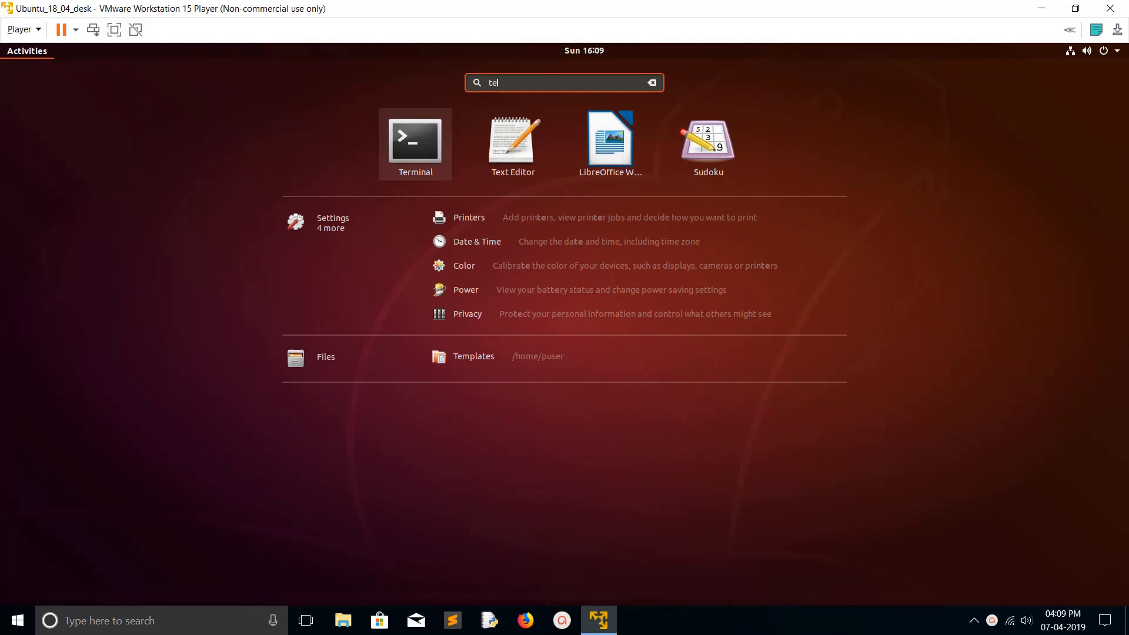
pyautogui.click(415, 138)
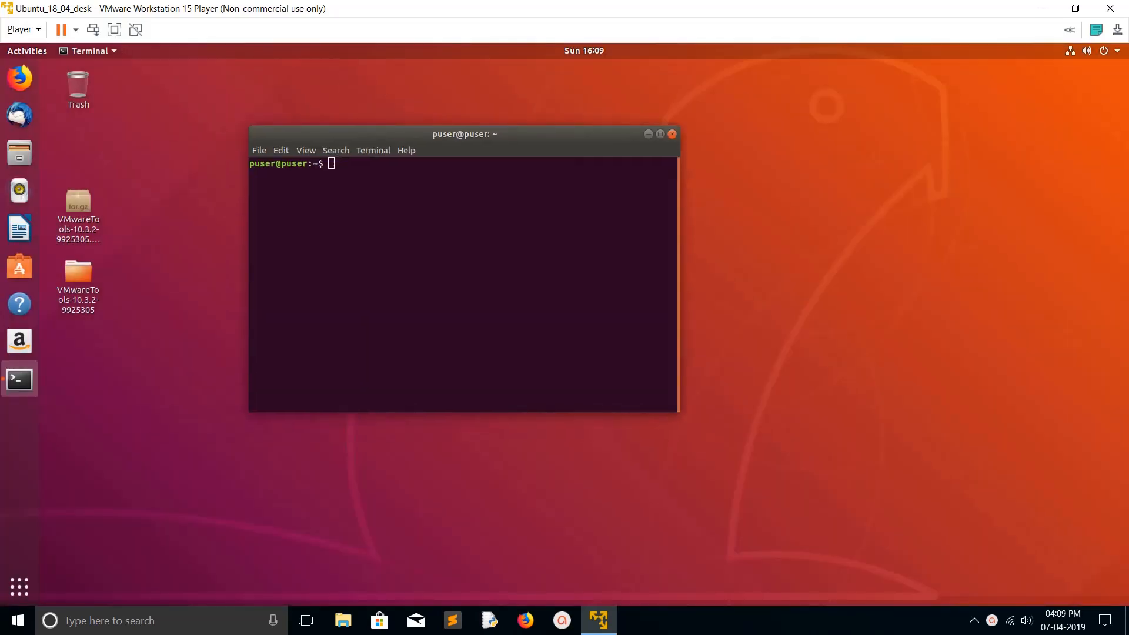
pyautogui.write('sudo a')
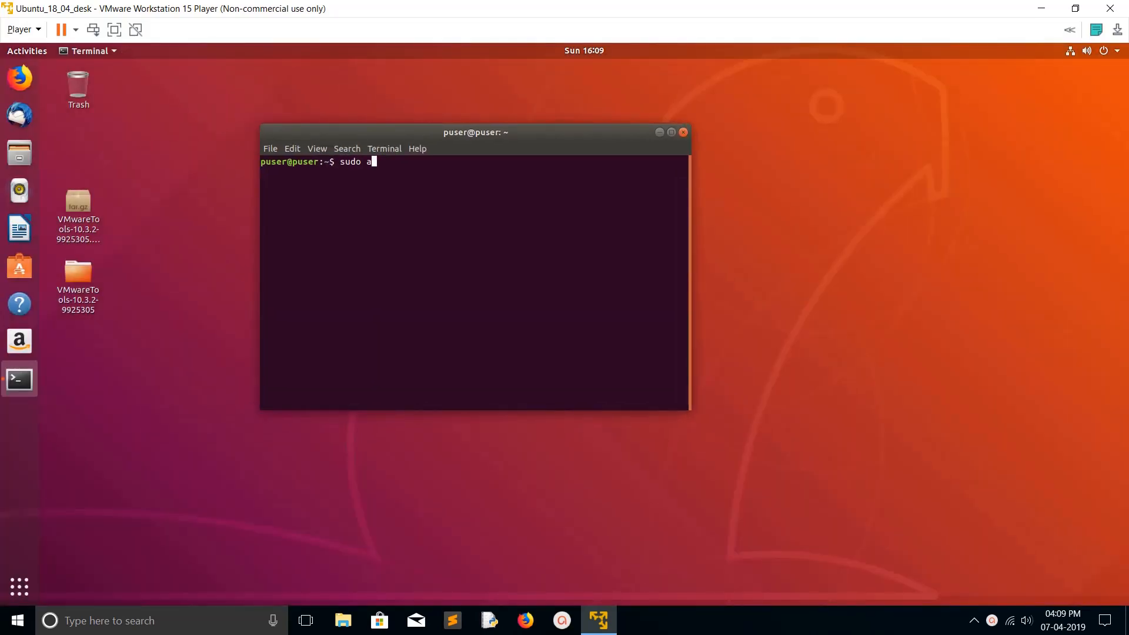
pyautogui.write('pt update')
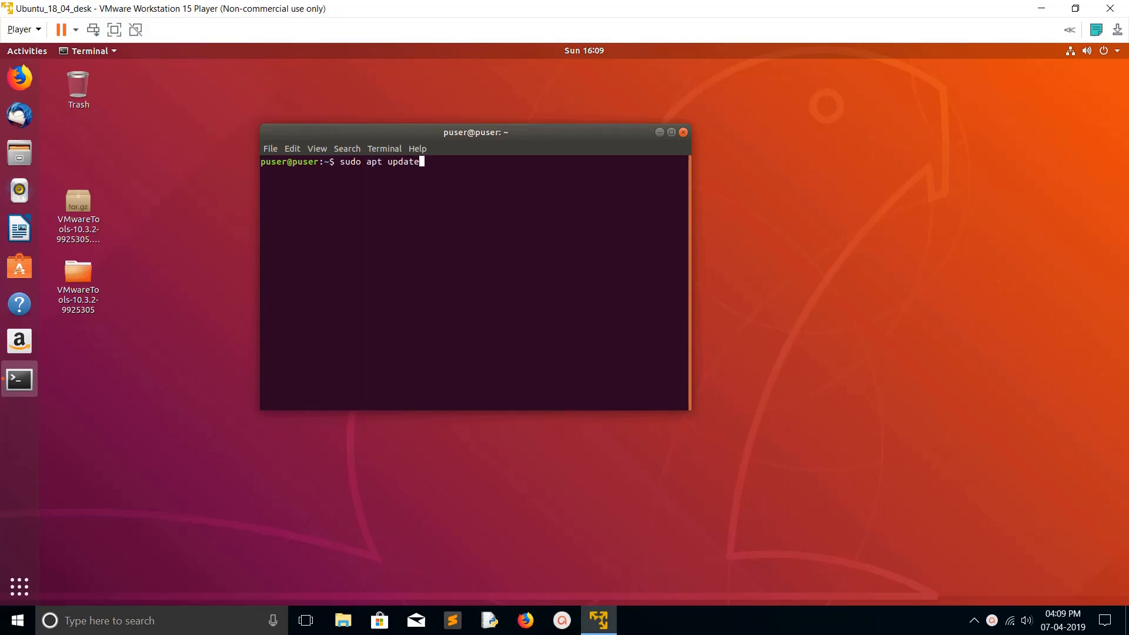
pyautogui.press('Return')
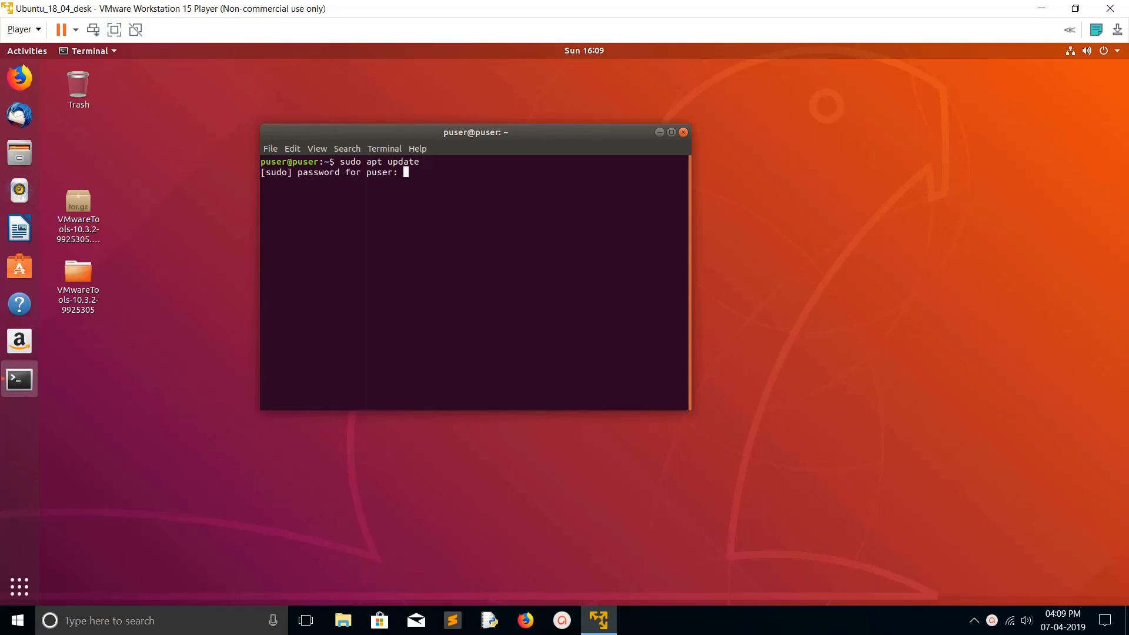
pyautogui.press('Return')
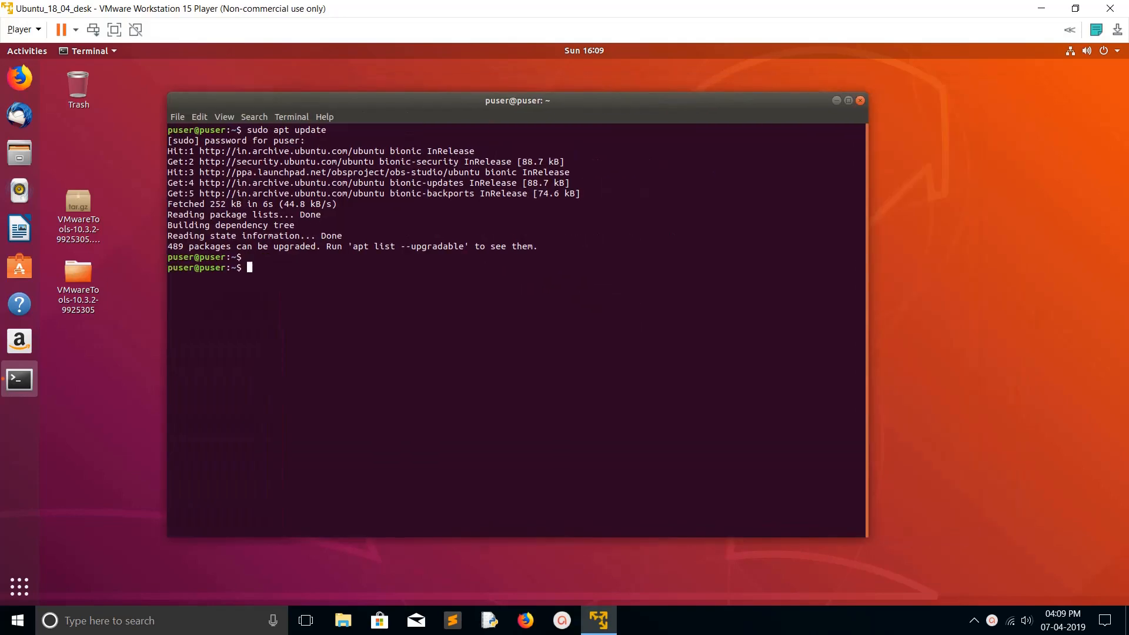
# Run 'sudo add-apt-repository ppa:maarten-baert/simplescreenrecorder' and confirm adding the PPA
pyautogui.write('sudo add-apt-repository ppa:maarten-baert/simplescreenrecorder')
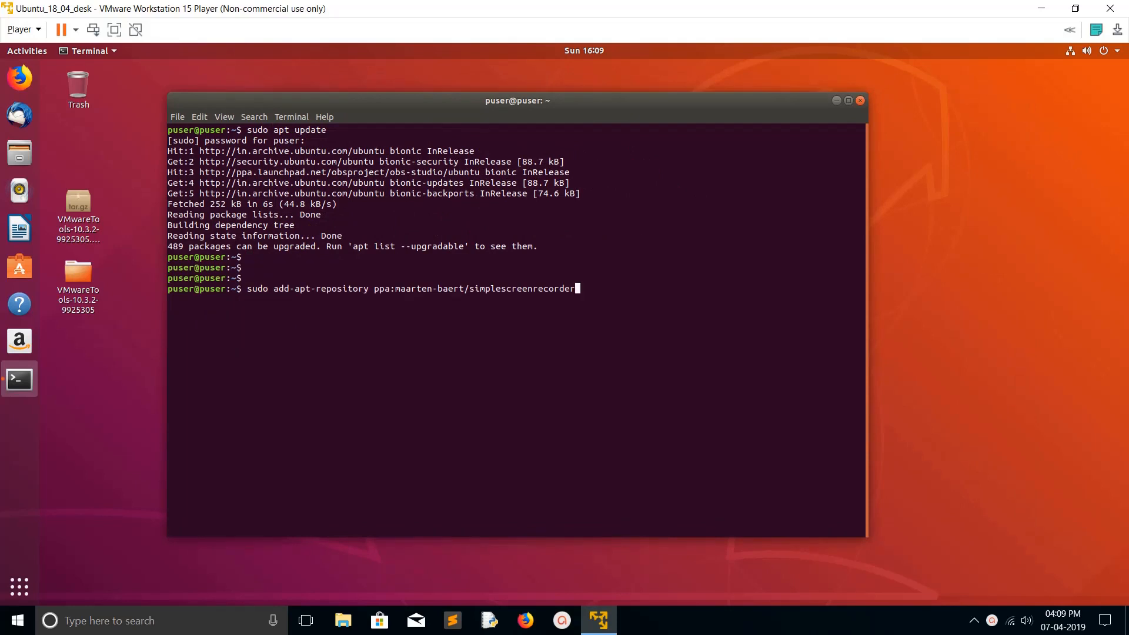
pyautogui.moveTo(576, 288)
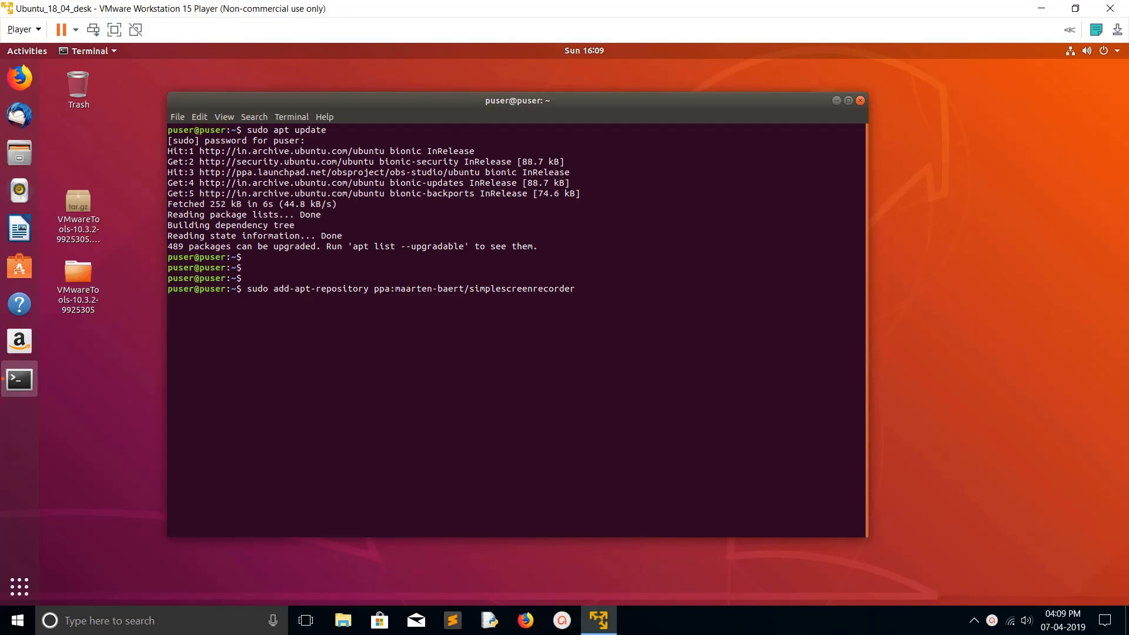
pyautogui.press('Return')
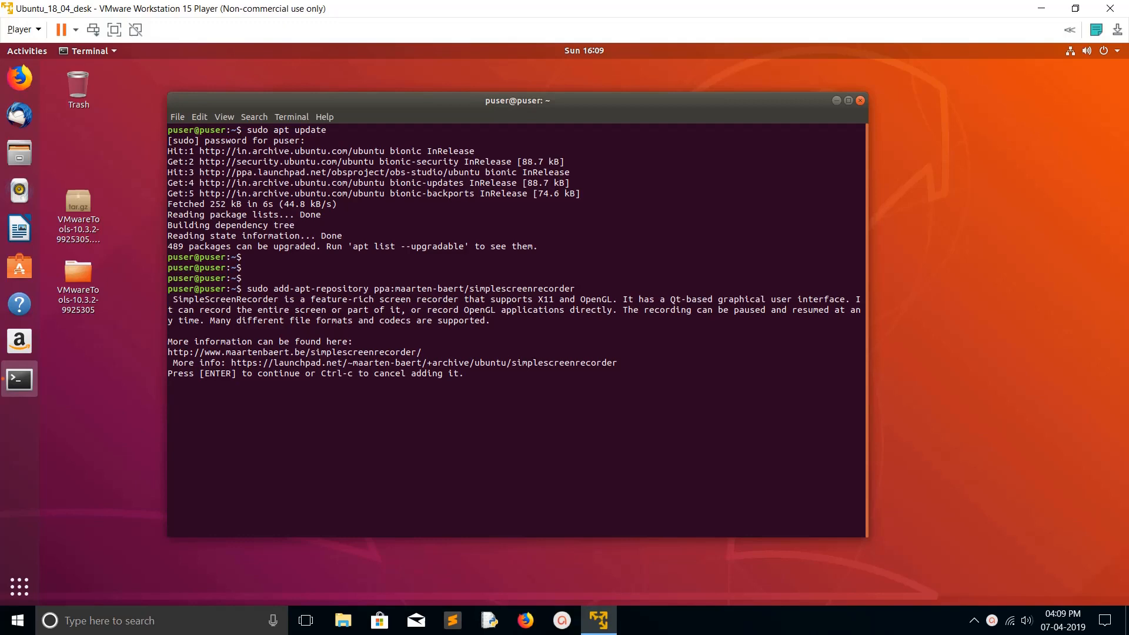
pyautogui.press('Return')
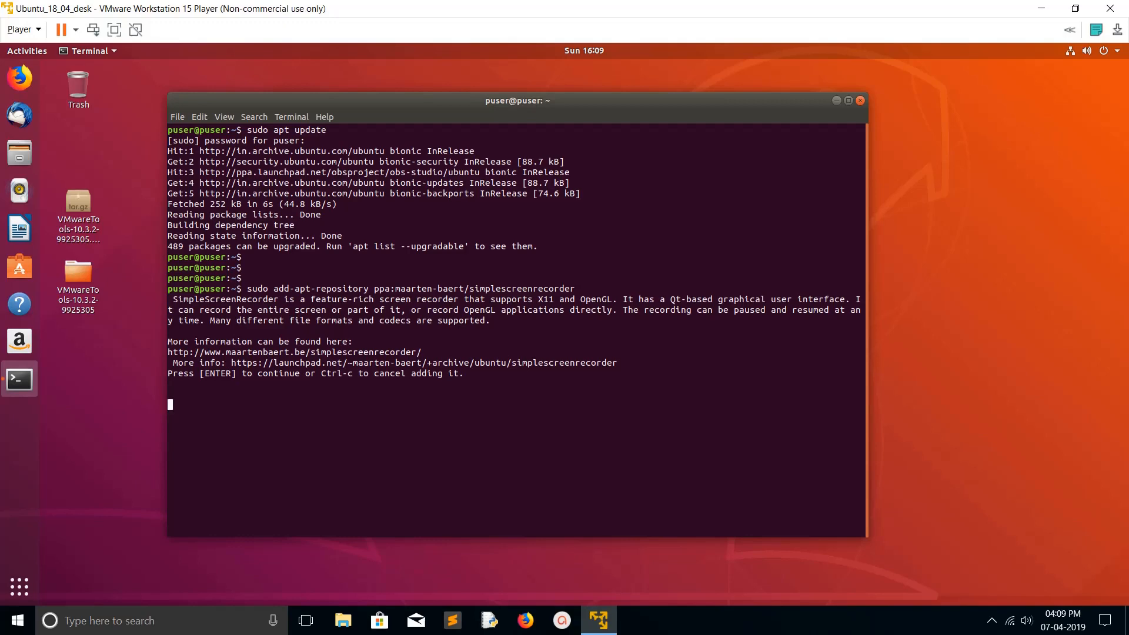
pyautogui.press('Return')
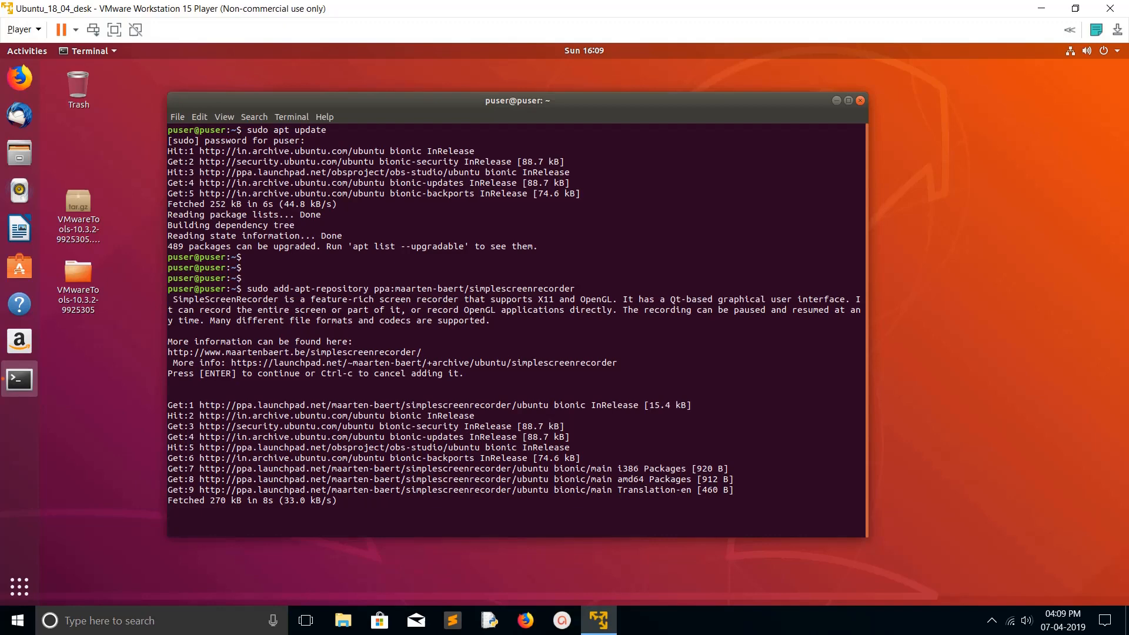
pyautogui.press('Return')
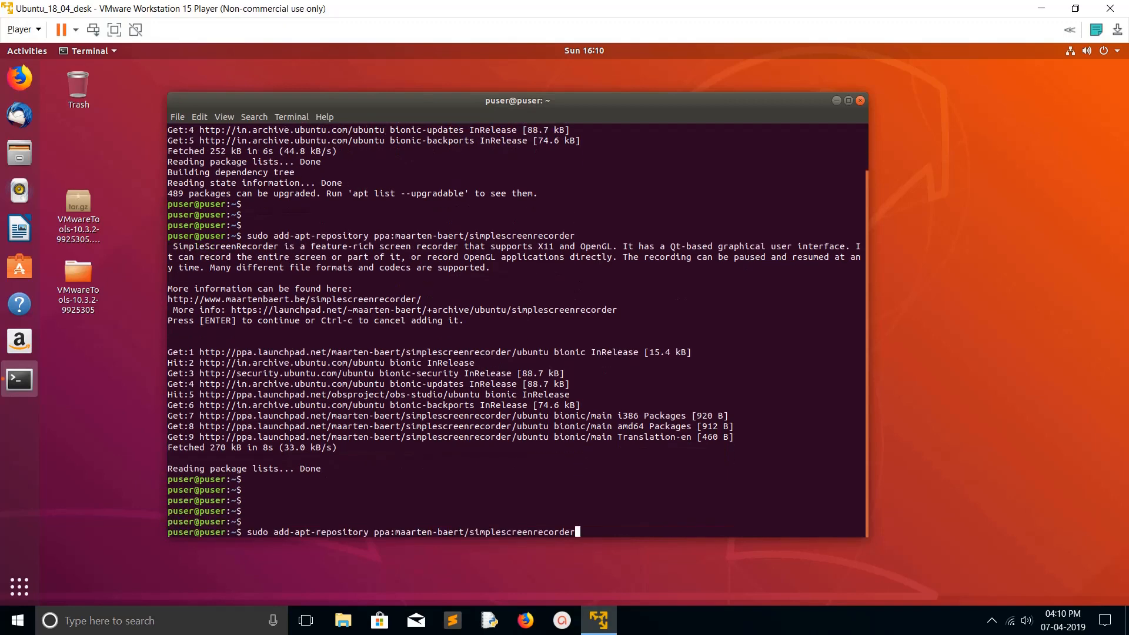
# Run 'sudo apt update' again so the SimpleScreenRecorder PPA is read
pyautogui.write('sudo apt update')
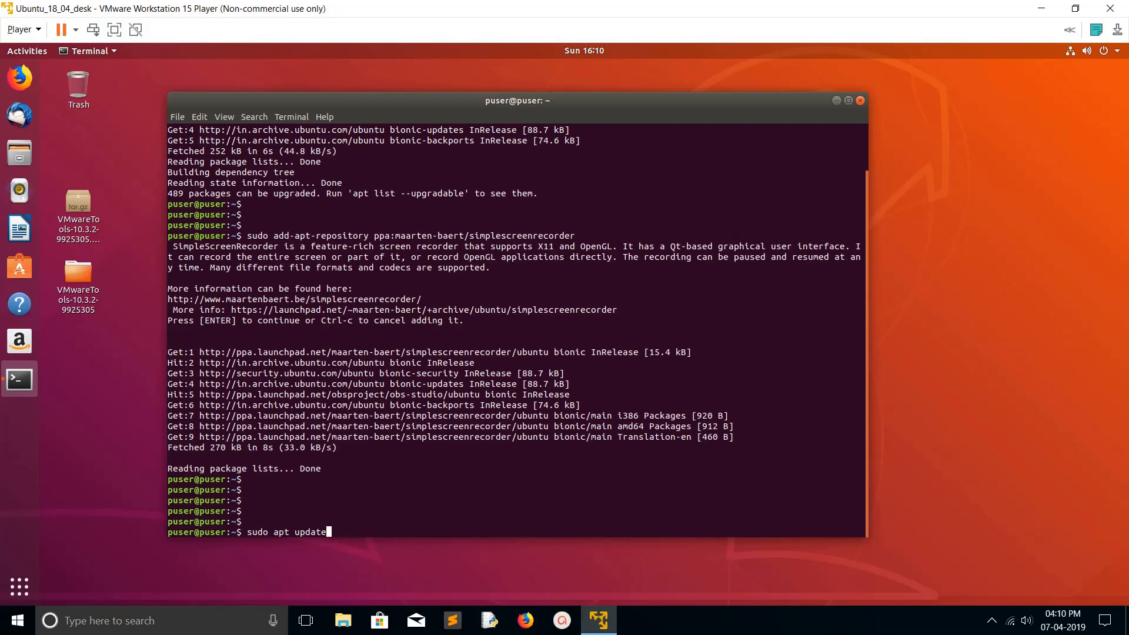
pyautogui.press('Return')
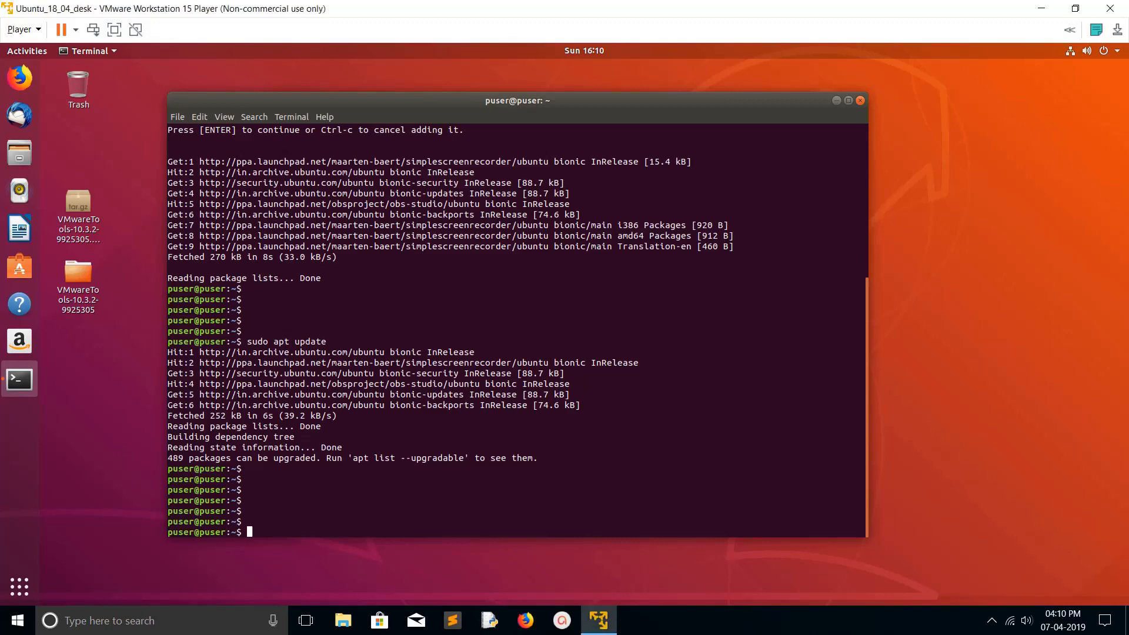
pyautogui.scroll(3)
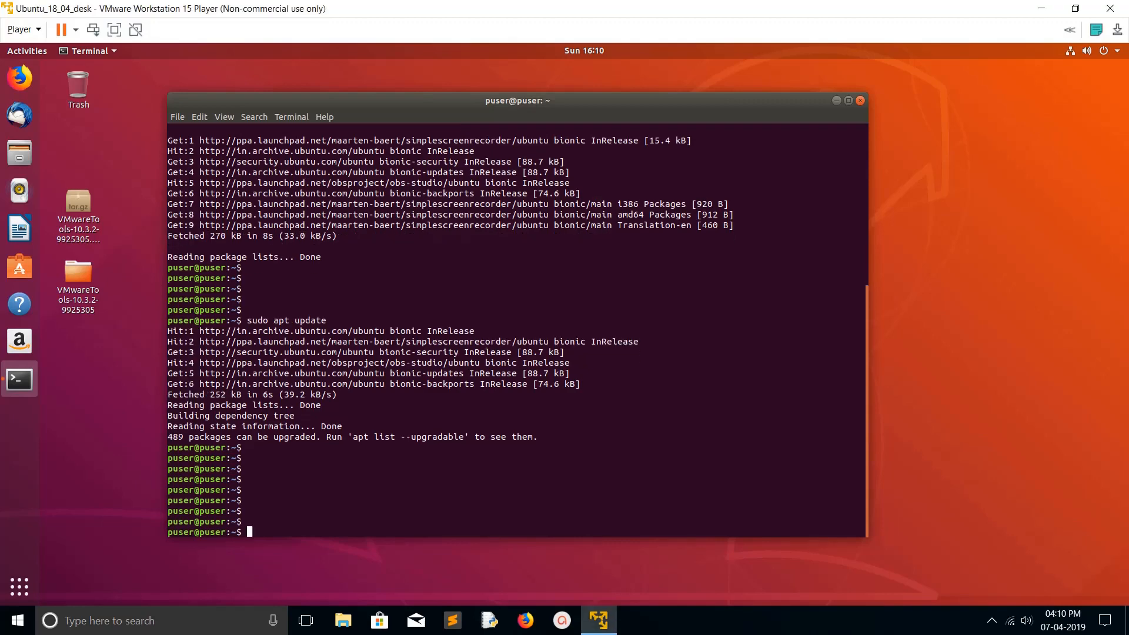
# Run 'sudo apt install simplescreenrecorder', answer y, then head to the Activities overview
pyautogui.write('sudo apt install simplescreenrecorder')
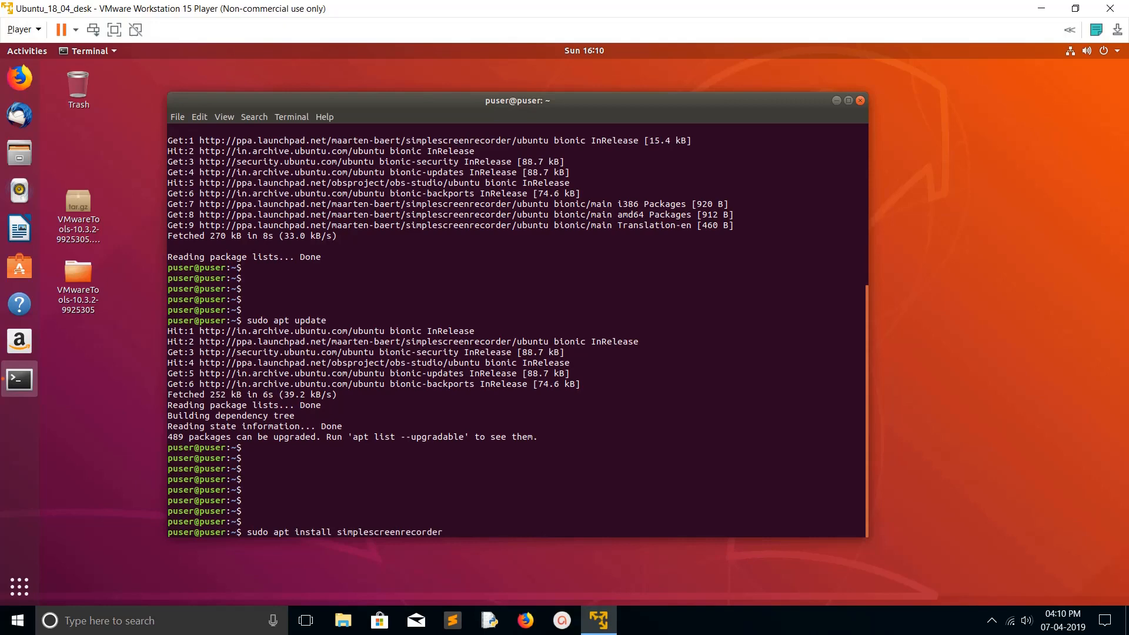
pyautogui.press('Return')
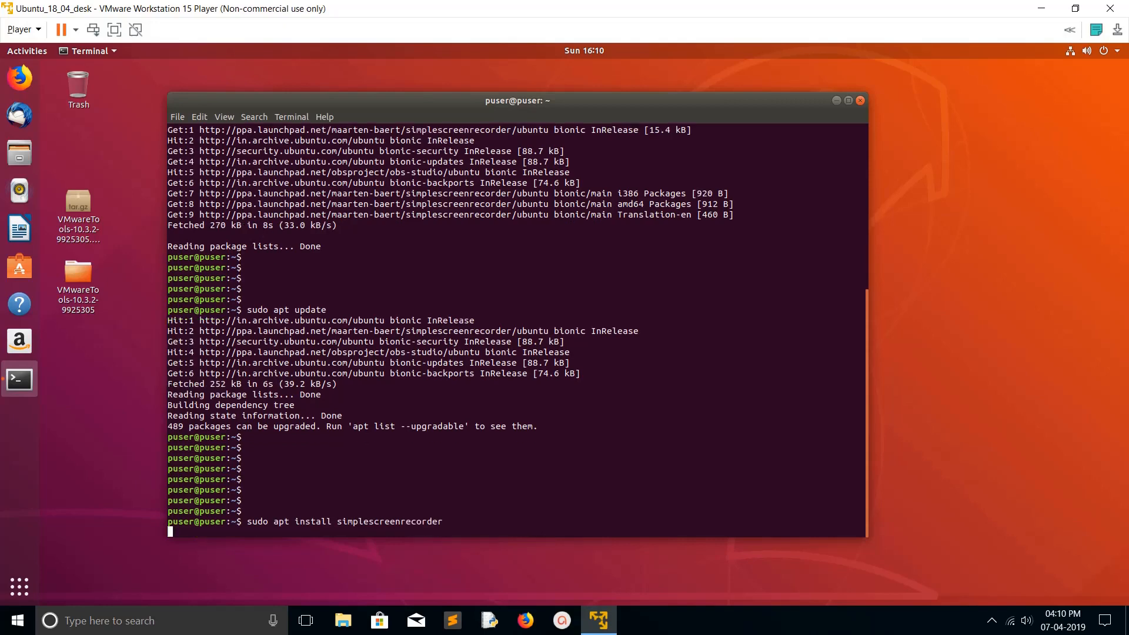
pyautogui.press('Return')
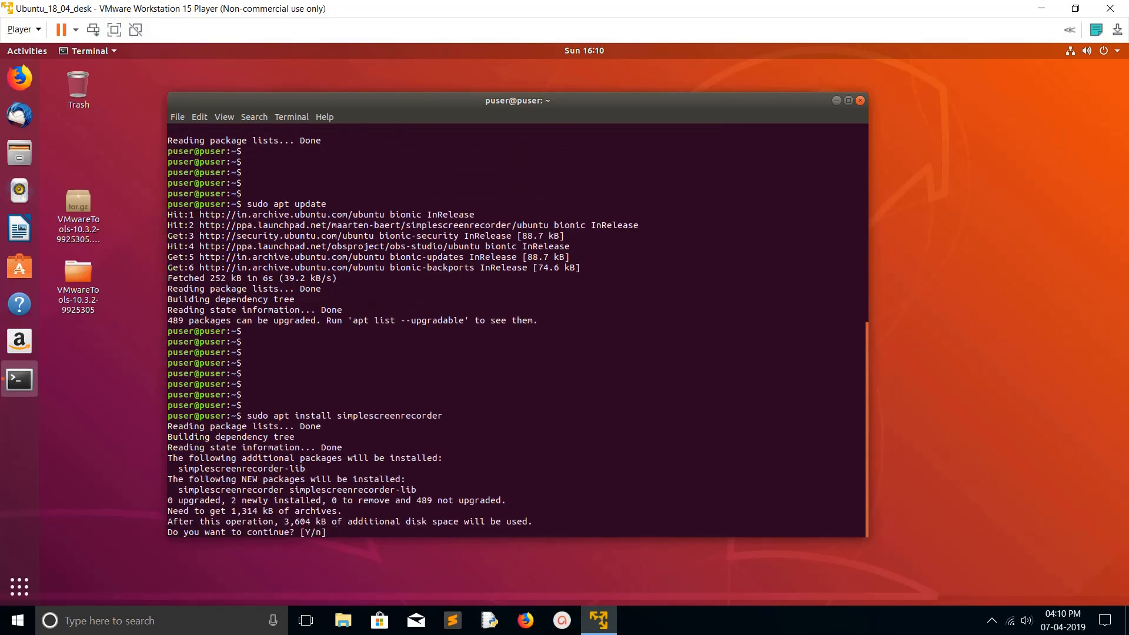
pyautogui.write('y')
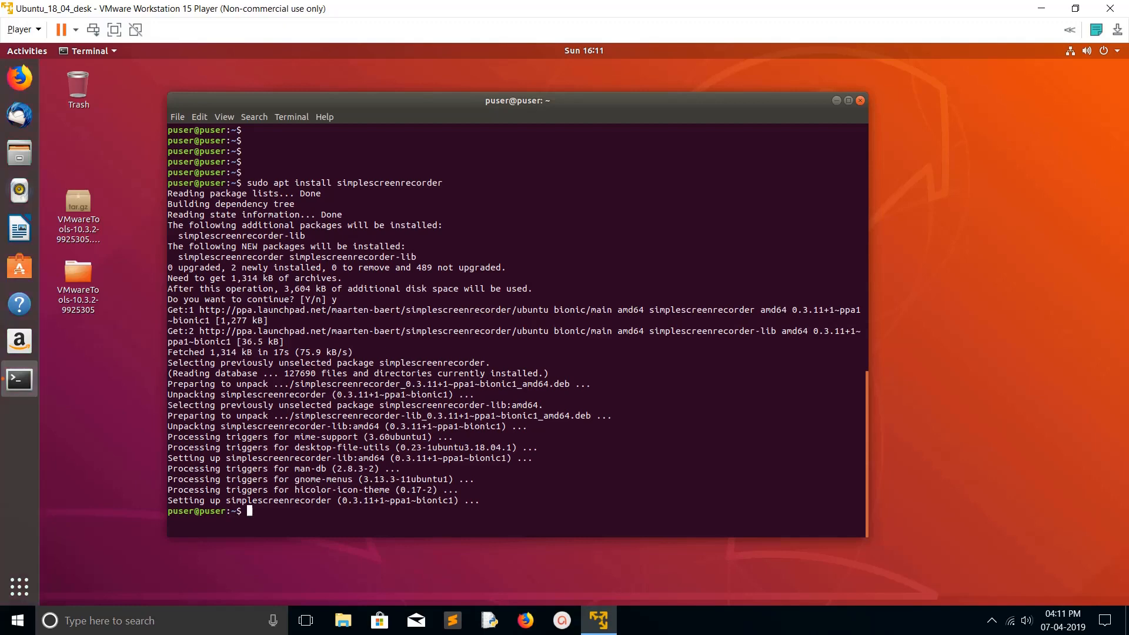
pyautogui.click(27, 50)
pyautogui.write('s')
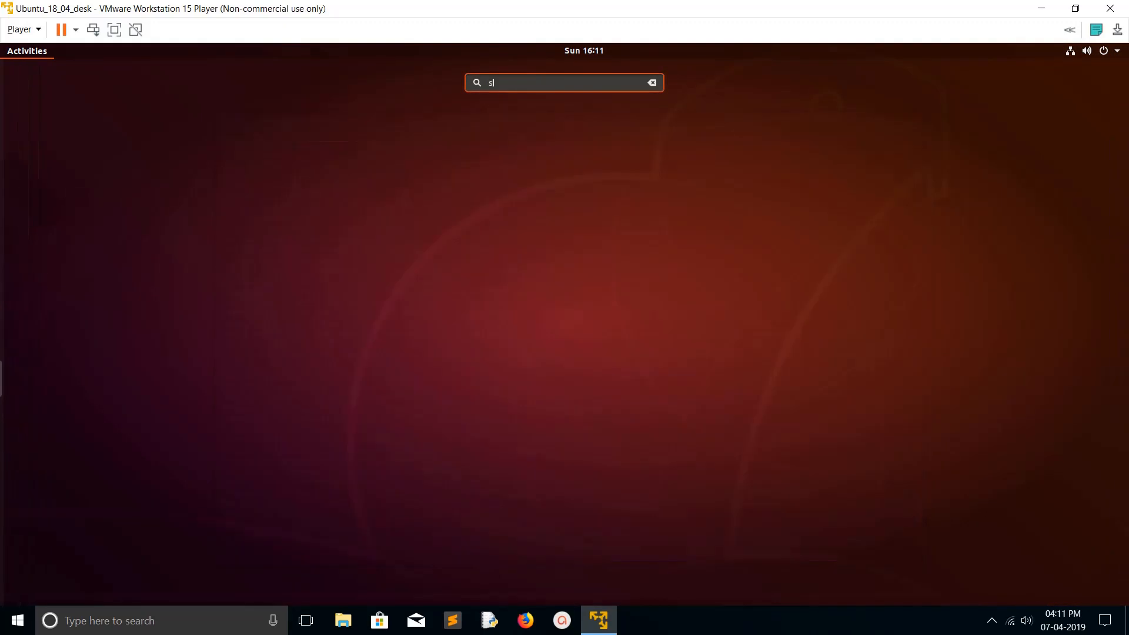
# Search Activities for 'sim' to bring up the SimpleScreenRecorder result
pyautogui.write('im')
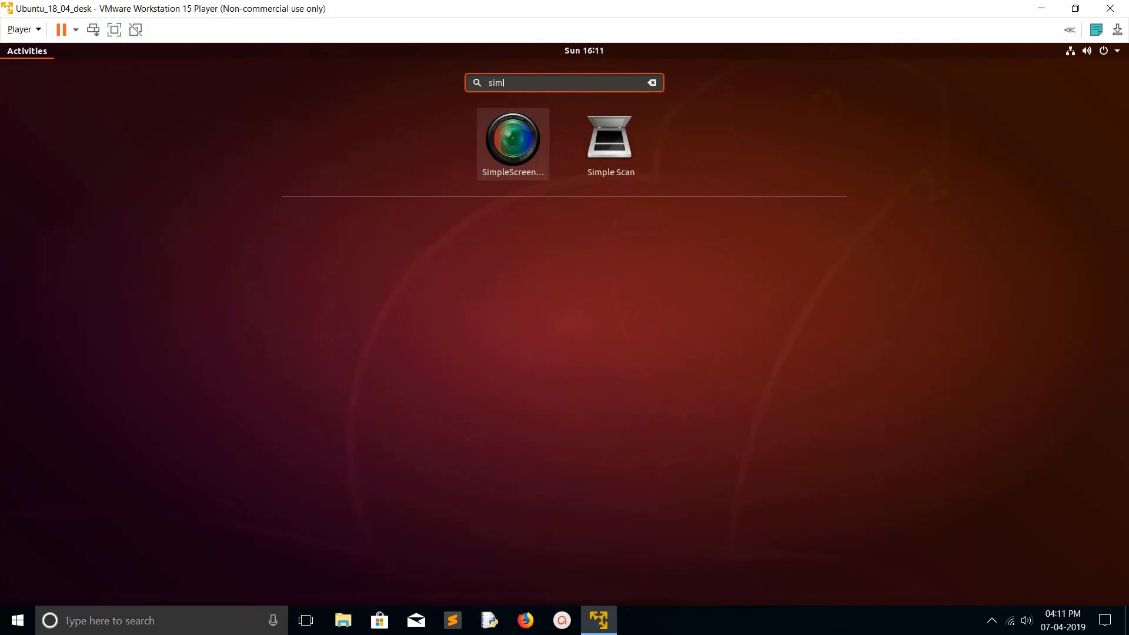
pyautogui.press('BackSpace')
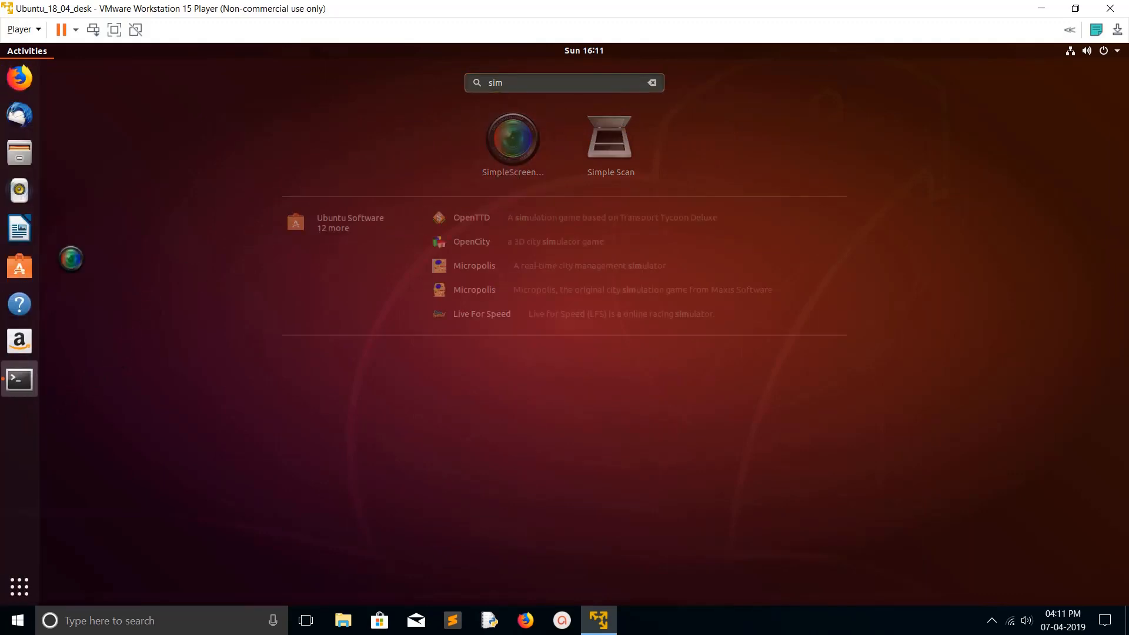
pyautogui.write('l')
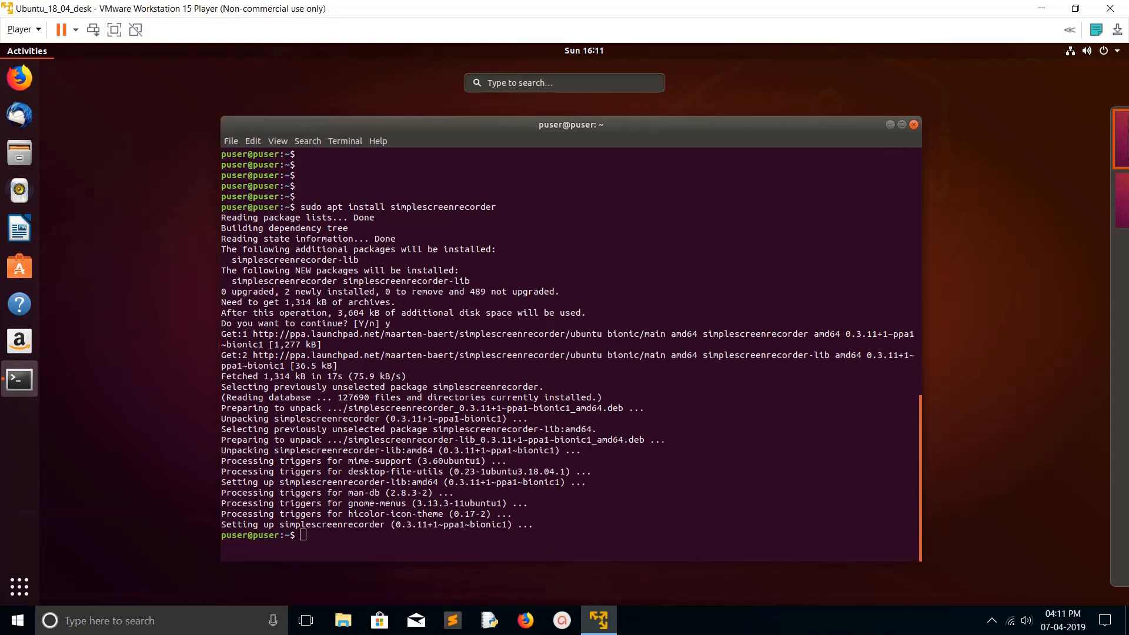
pyautogui.write('sim')
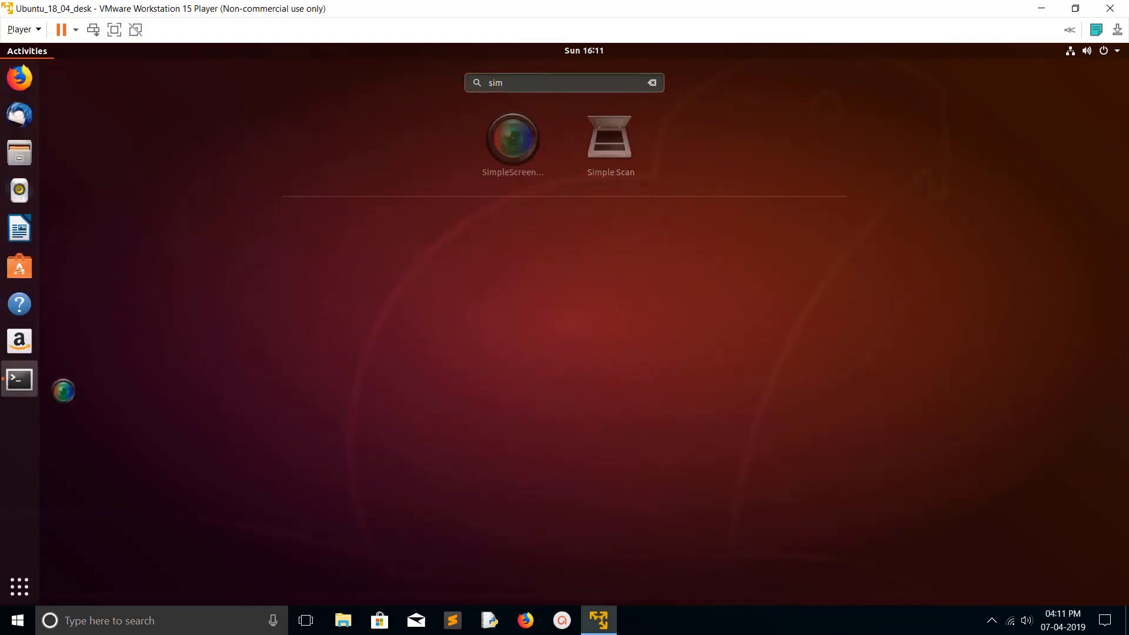
pyautogui.write('l')
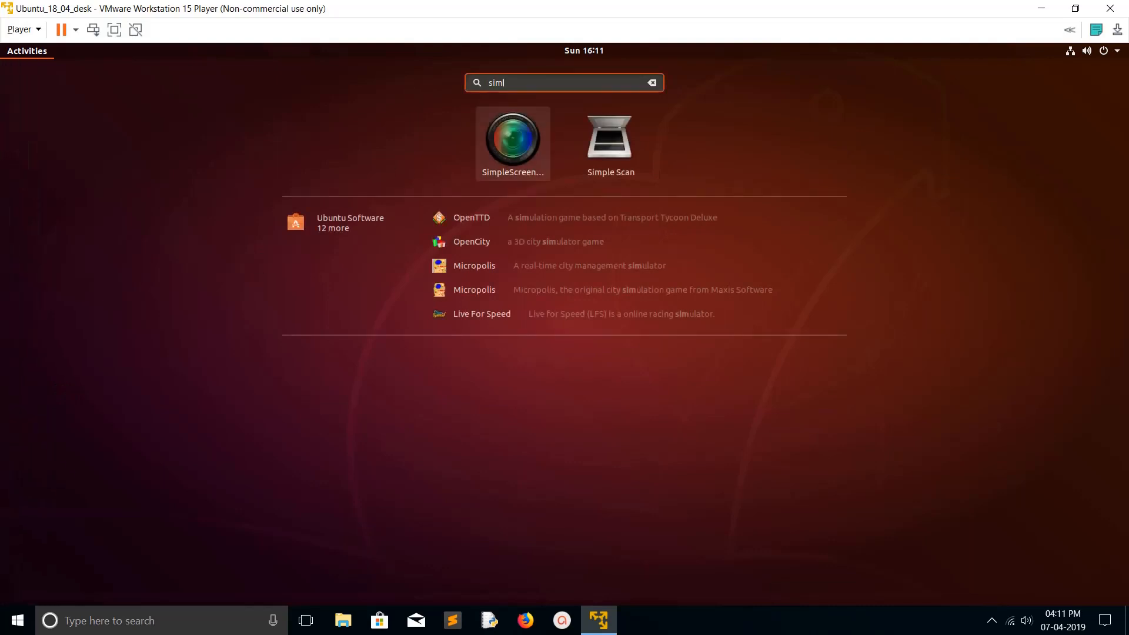
pyautogui.press('BackSpace')
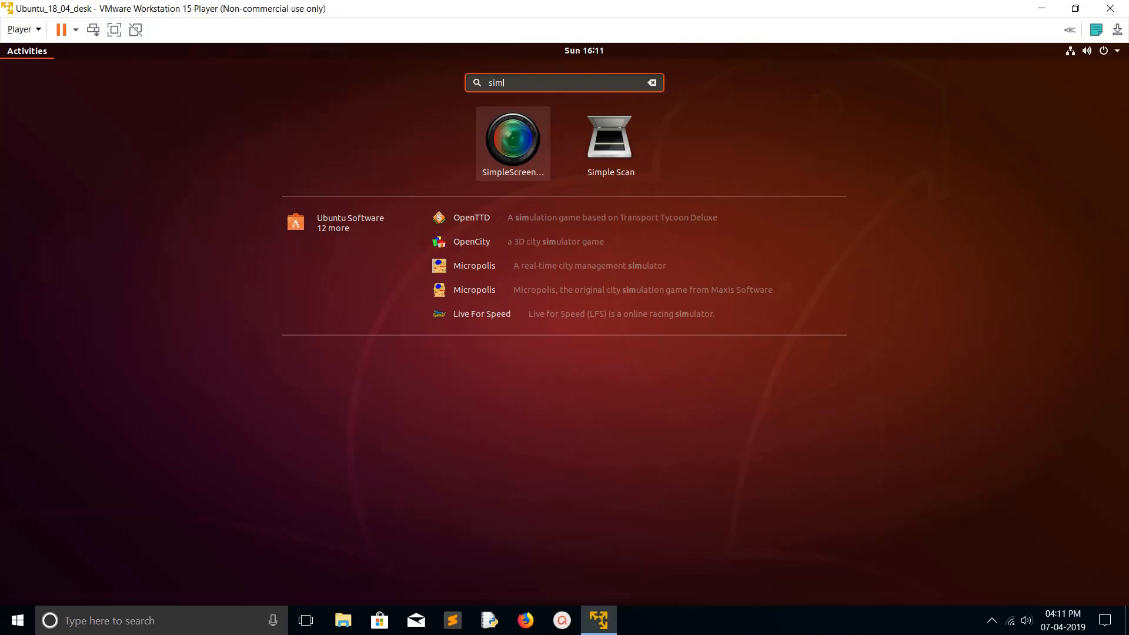
# Add SimpleScreenRecorder to the favourites dock from its context menu
pyautogui.rightClick(512, 136)
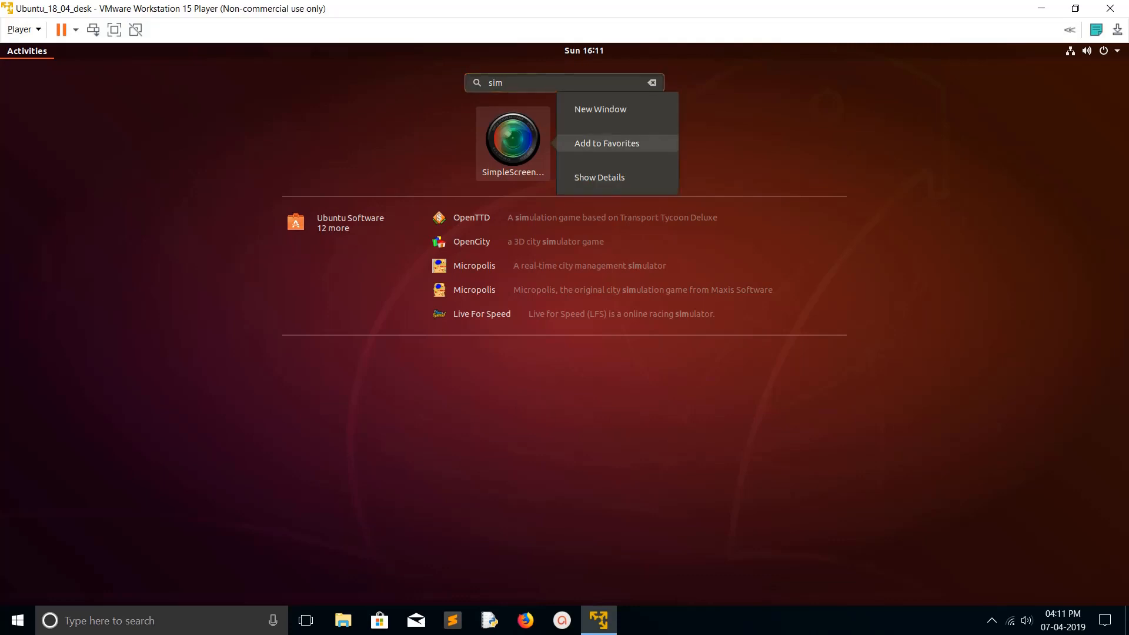
pyautogui.moveTo(607, 143)
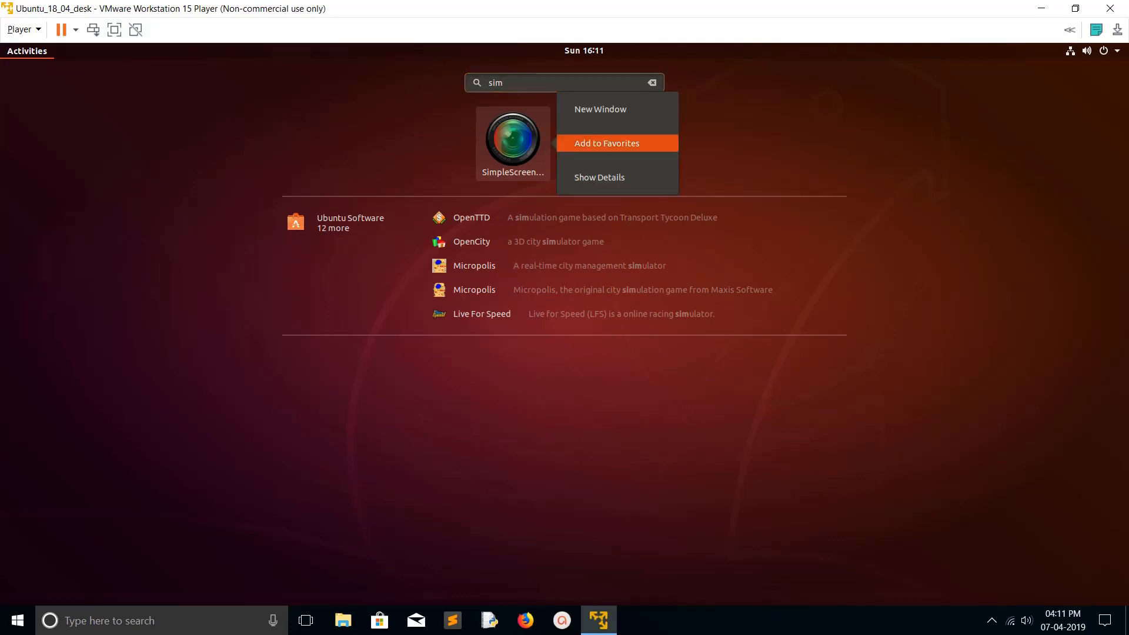
pyautogui.click(607, 143)
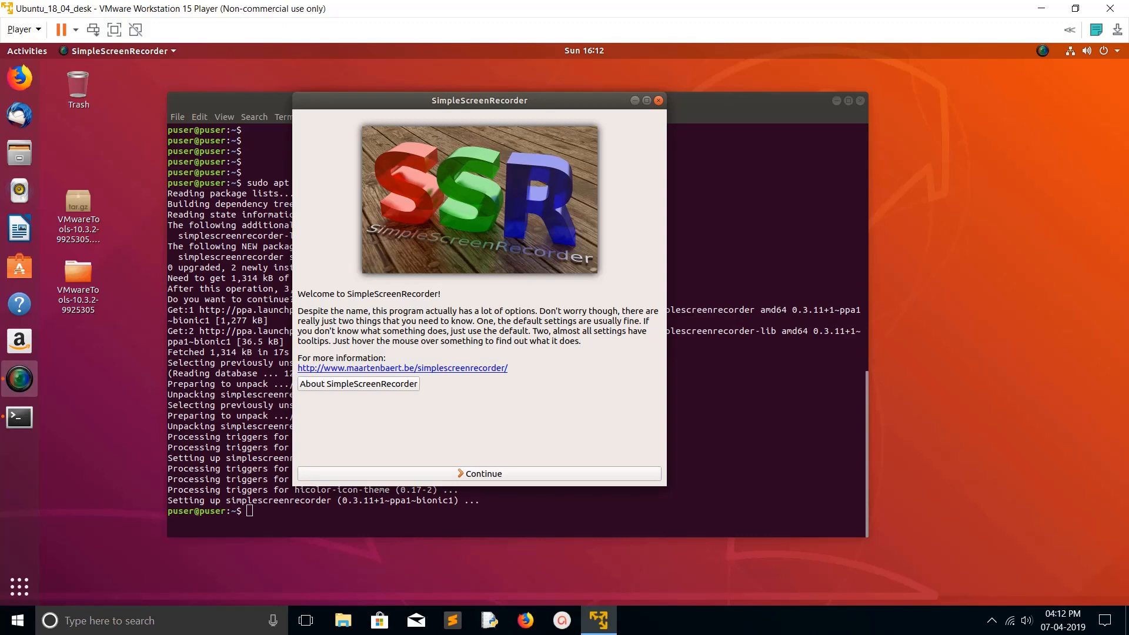
# Continue past the welcome page, set the audio backend to PulseAudio, keep All screens, and continue
pyautogui.click(479, 472)
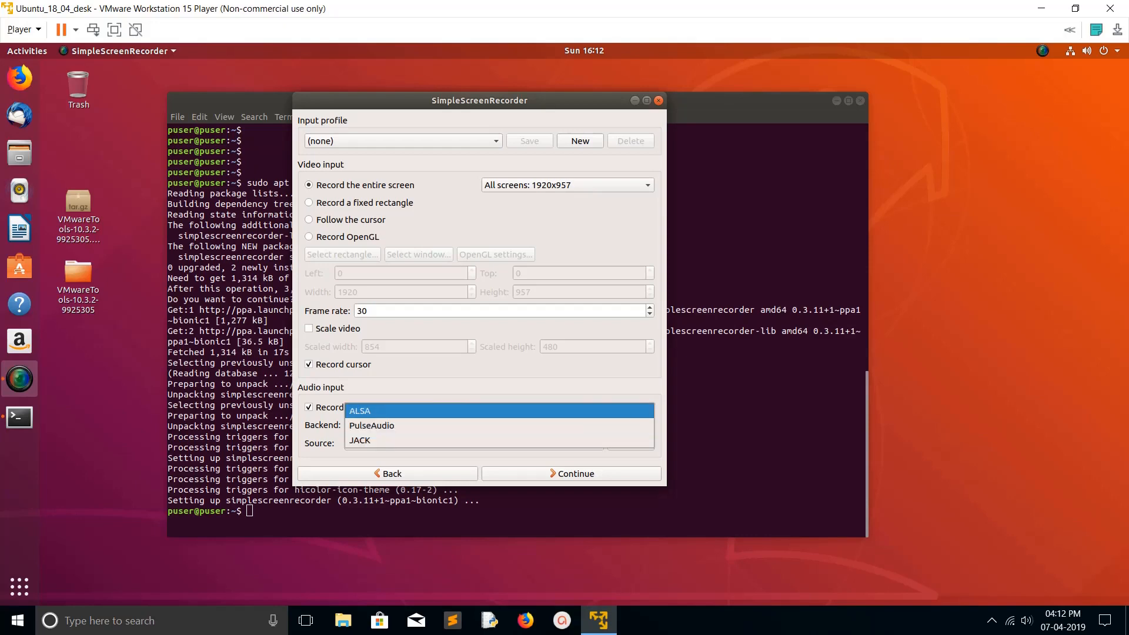
pyautogui.click(371, 426)
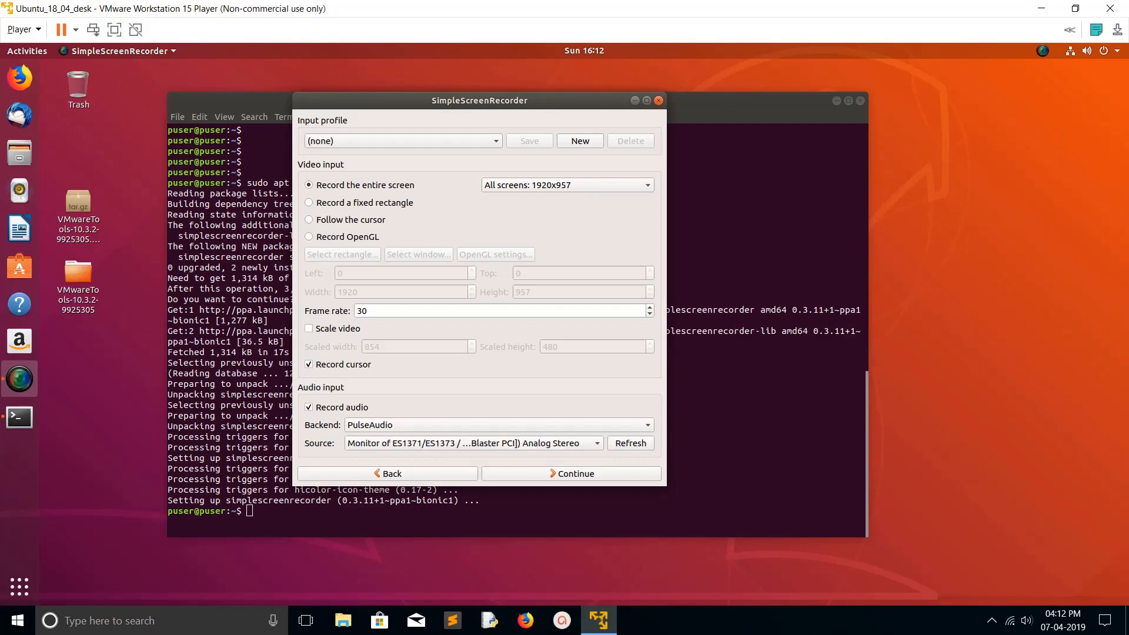
pyautogui.click(566, 184)
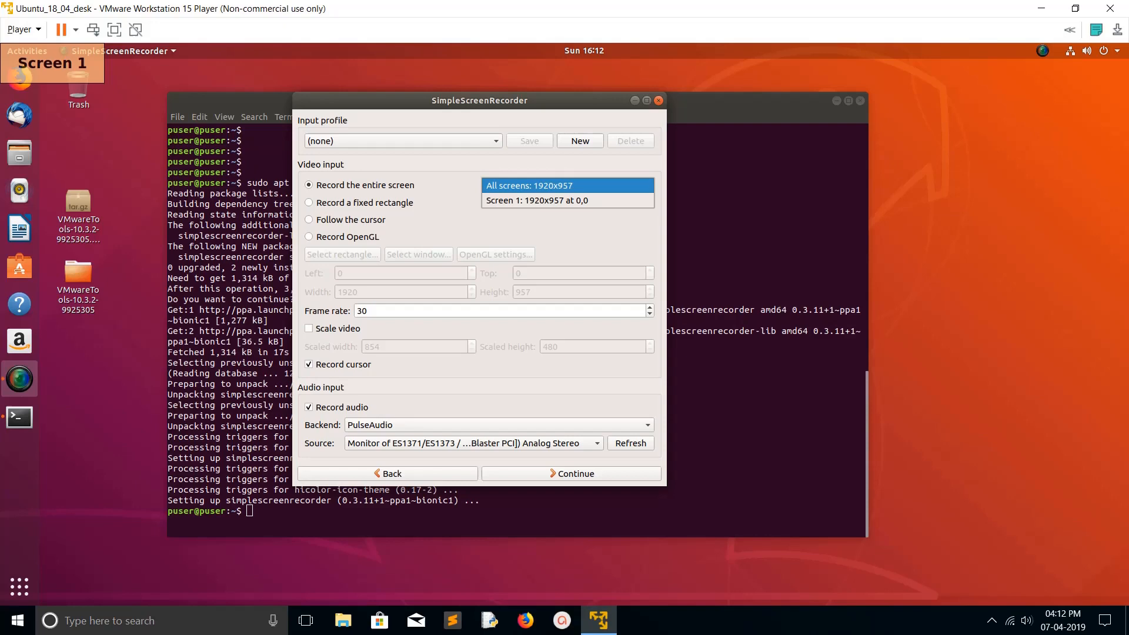
pyautogui.click(566, 184)
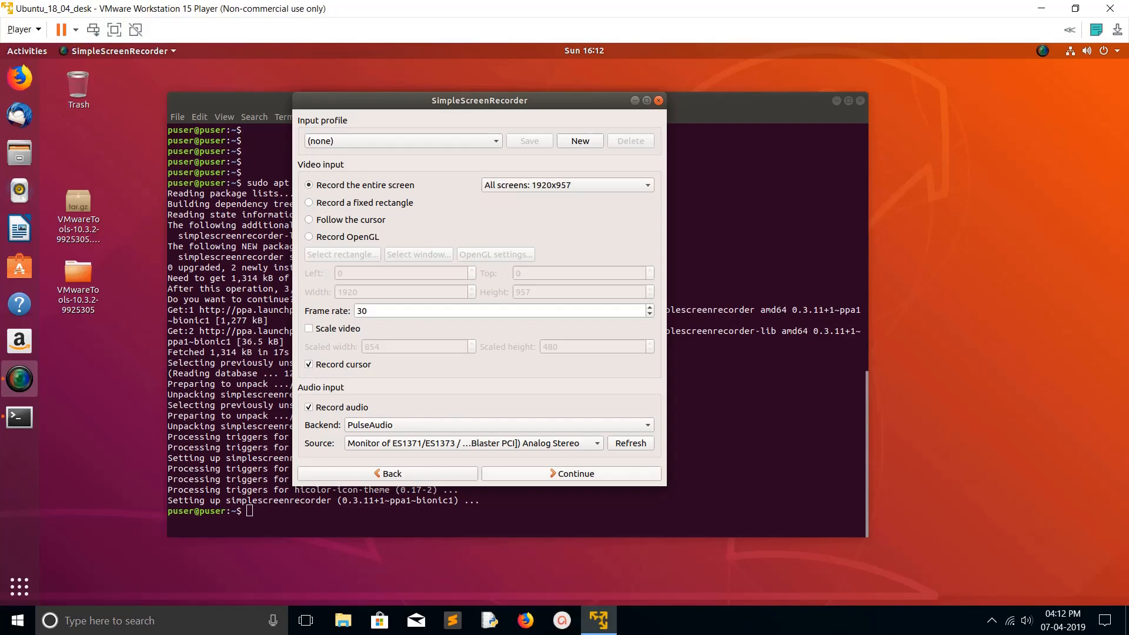
pyautogui.click(571, 472)
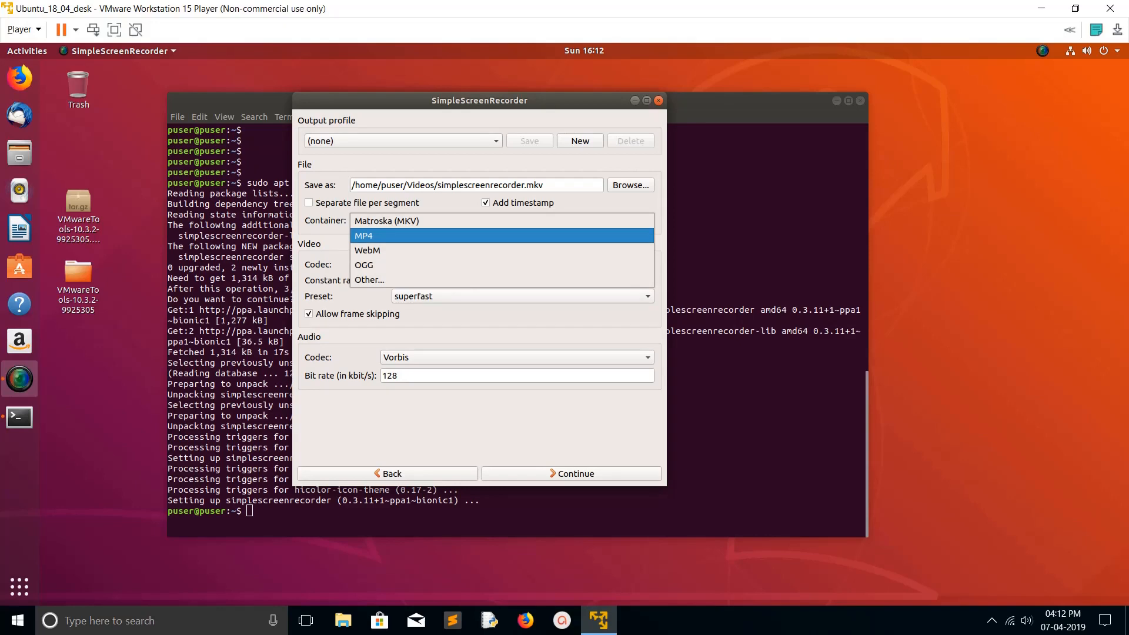
# Try MP4 then keep the Matroska (MKV) container and continue to the recording page
pyautogui.click(363, 235)
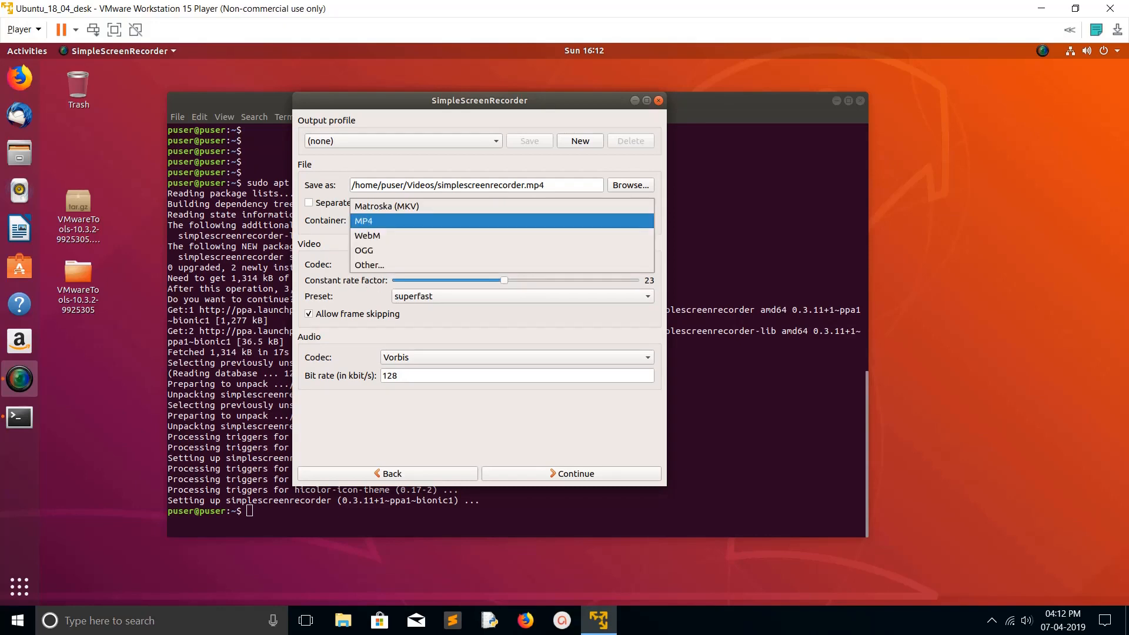
pyautogui.click(387, 206)
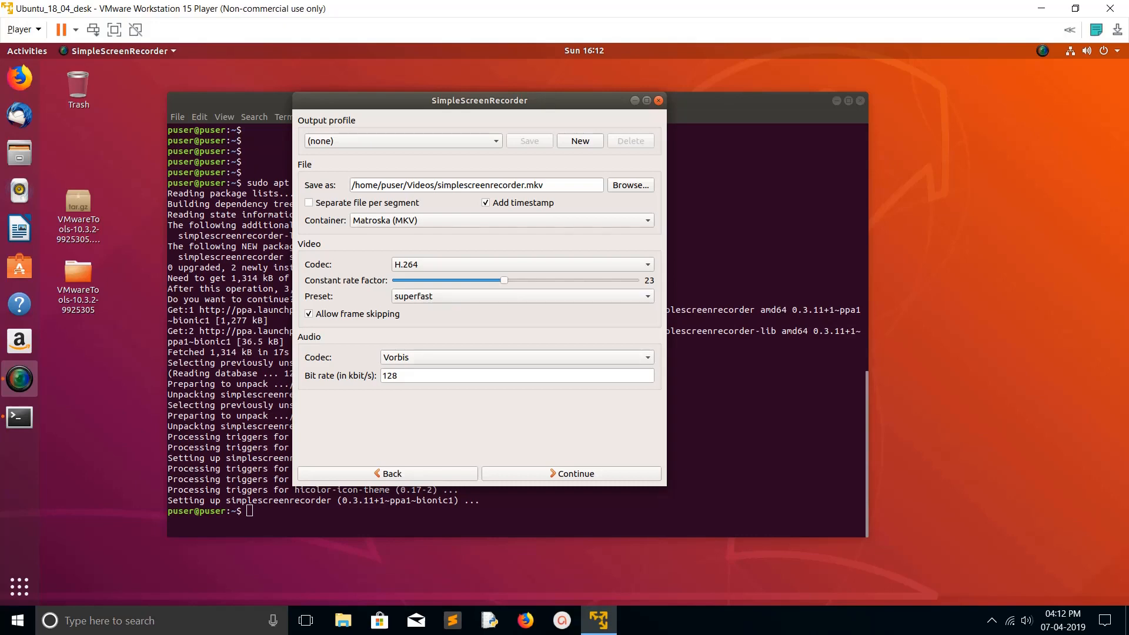
pyautogui.click(571, 473)
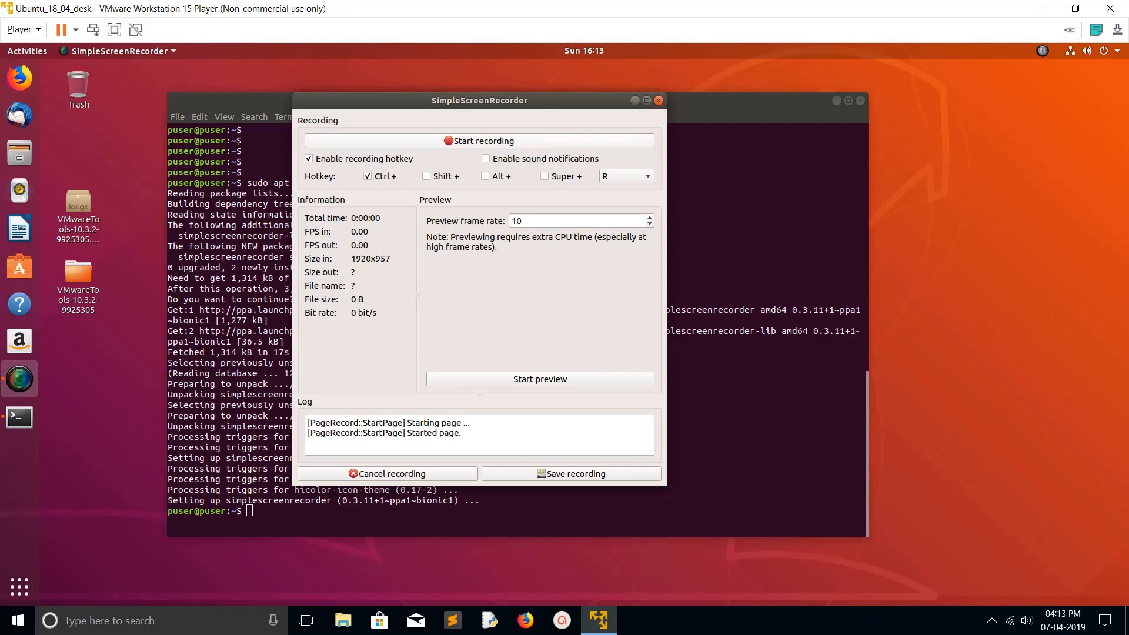
# Start recording, pause and resume once, then save the MKV recording
pyautogui.click(478, 140)
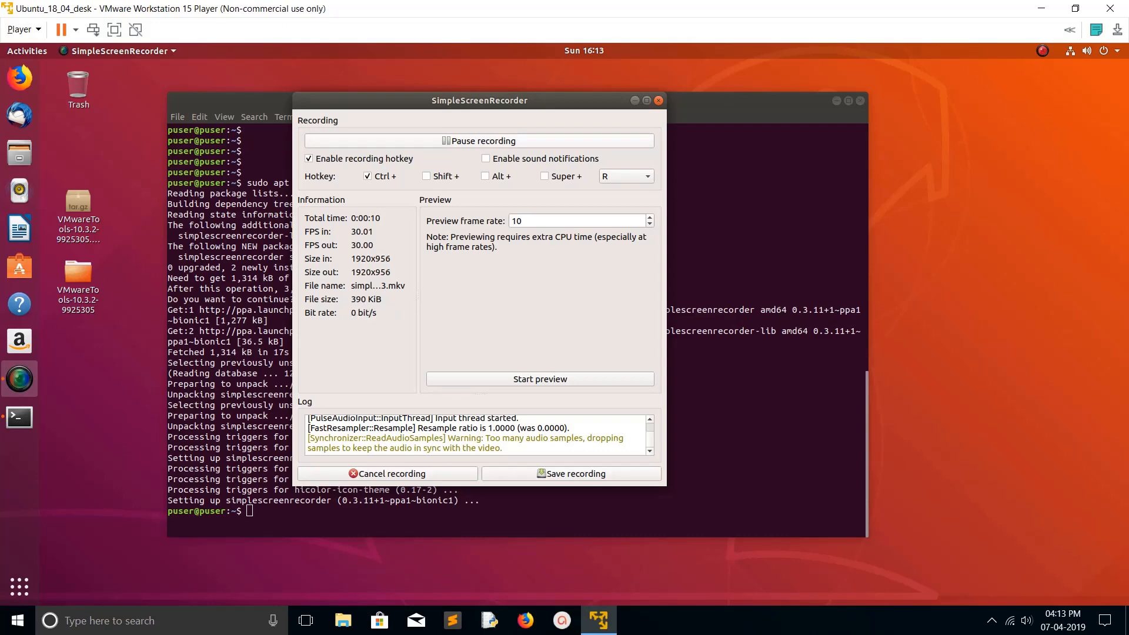
pyautogui.click(478, 140)
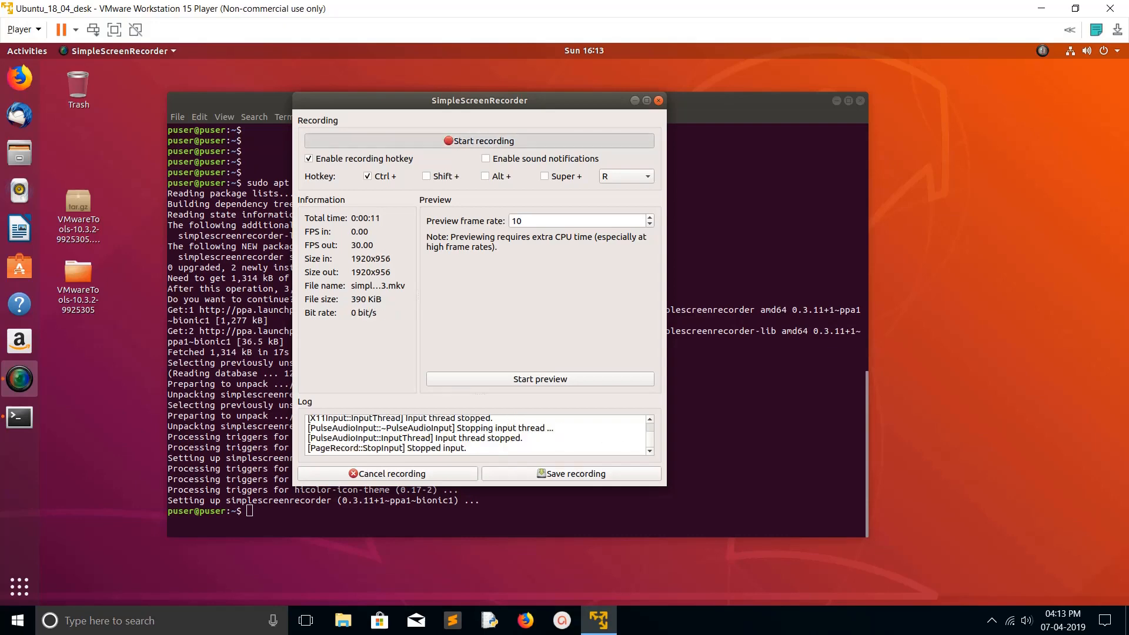
pyautogui.click(478, 140)
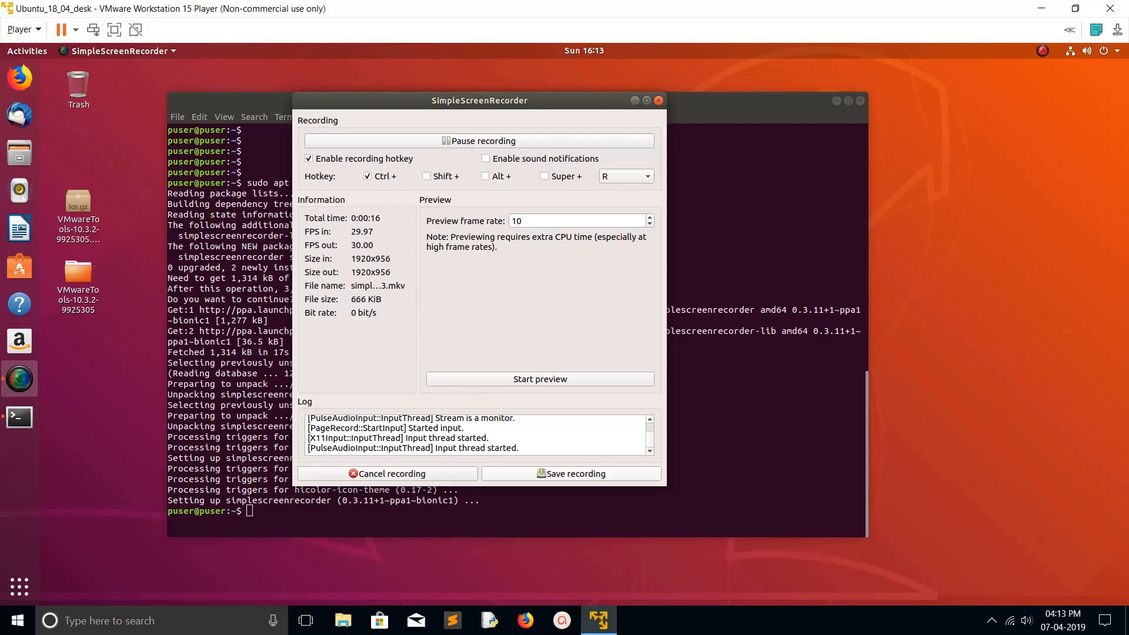
pyautogui.click(572, 473)
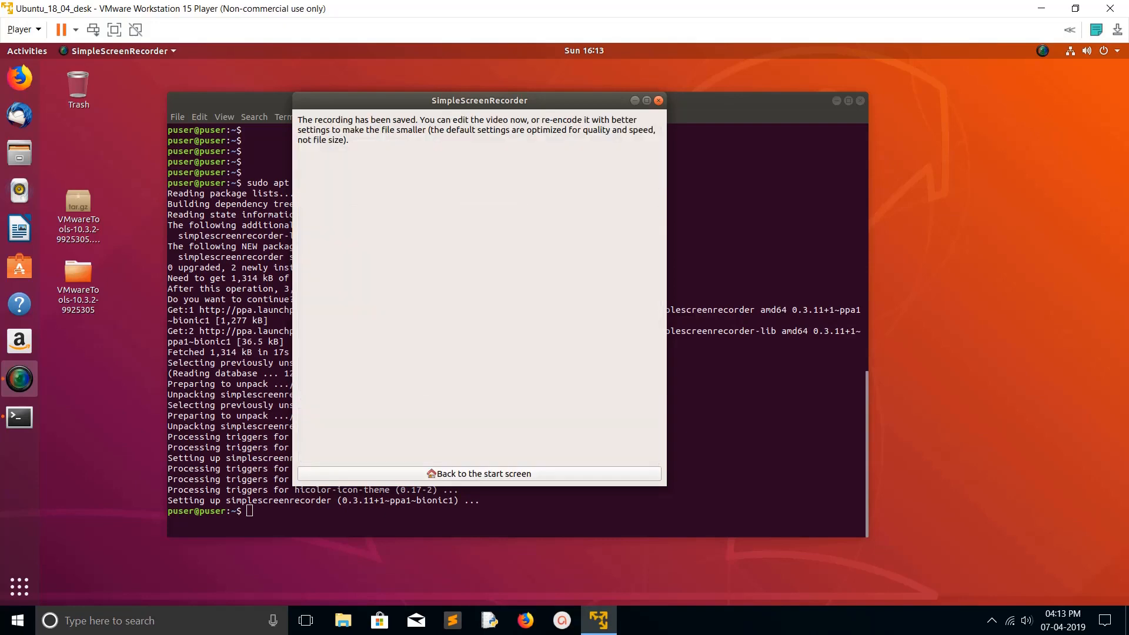
pyautogui.moveTo(17, 153)
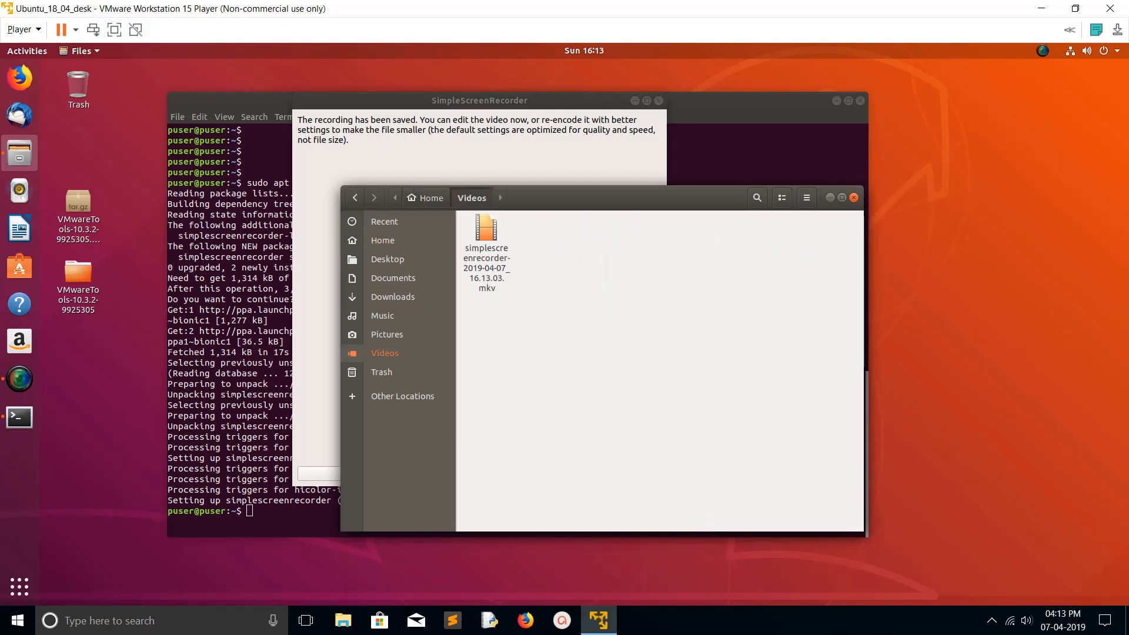
# Open the saved MKV with Videos, cancel the missing-decoder error and close the player
pyautogui.rightClick(485, 237)
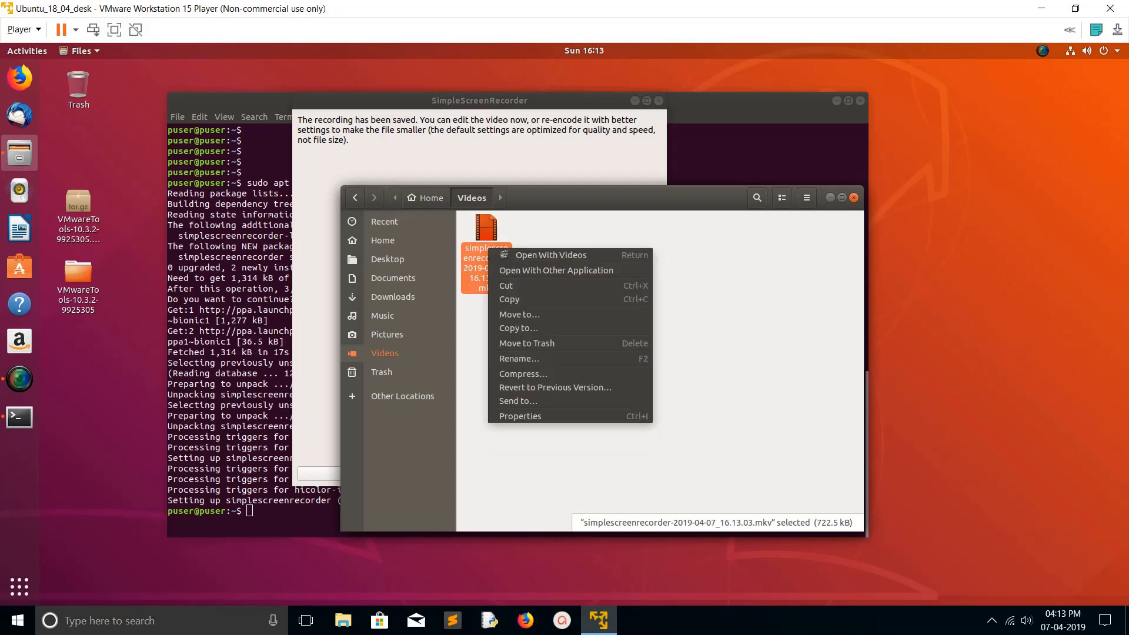
pyautogui.click(551, 255)
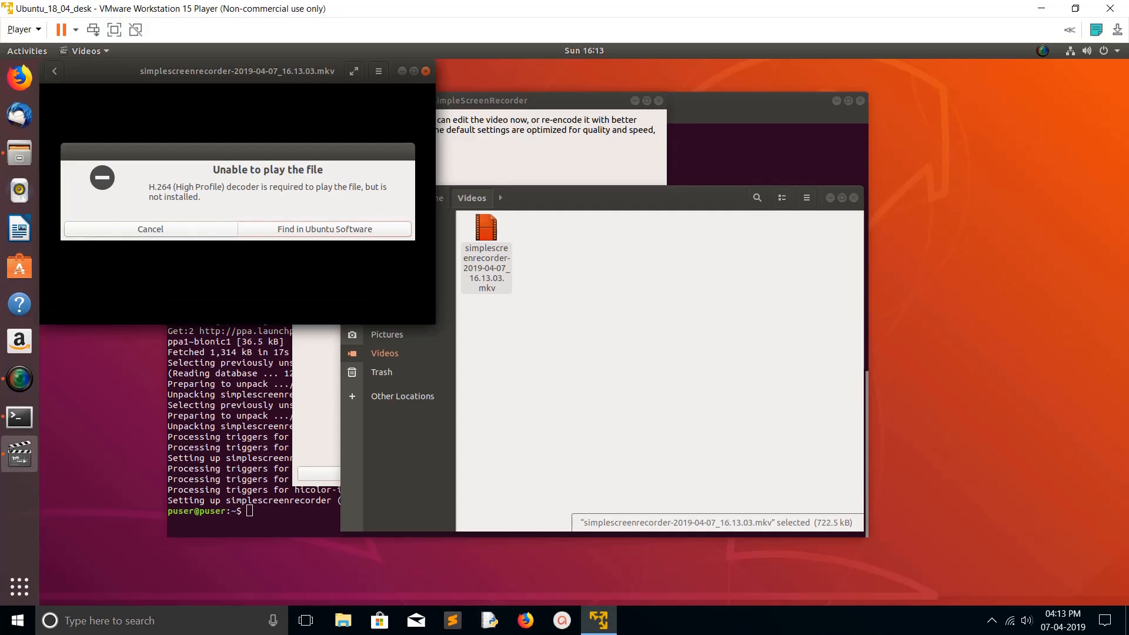
pyautogui.click(149, 228)
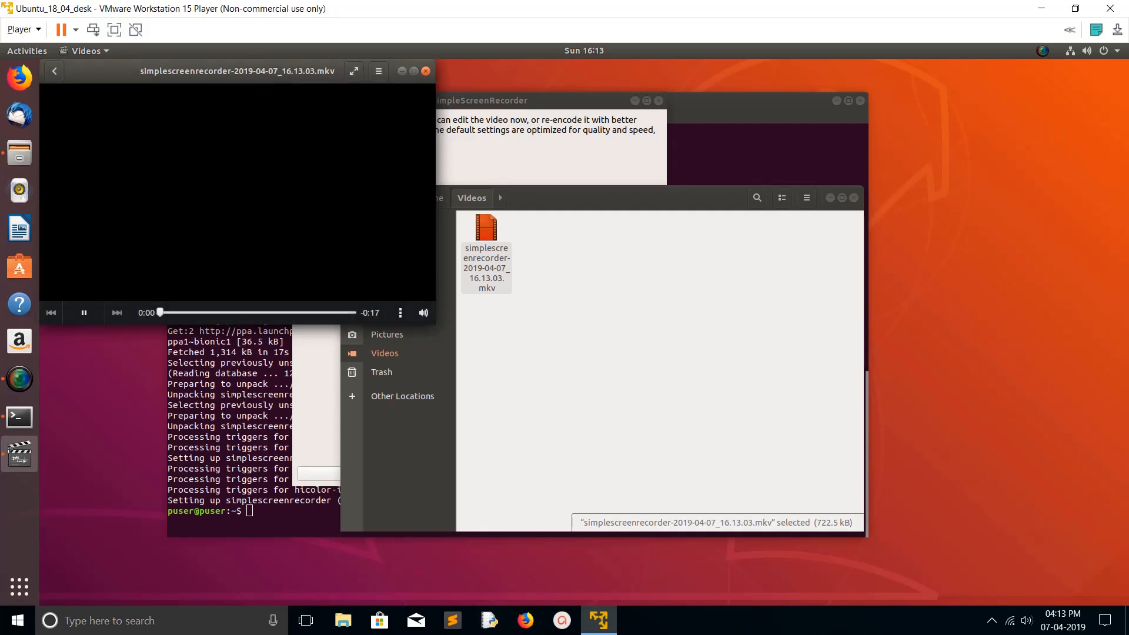
pyautogui.click(424, 71)
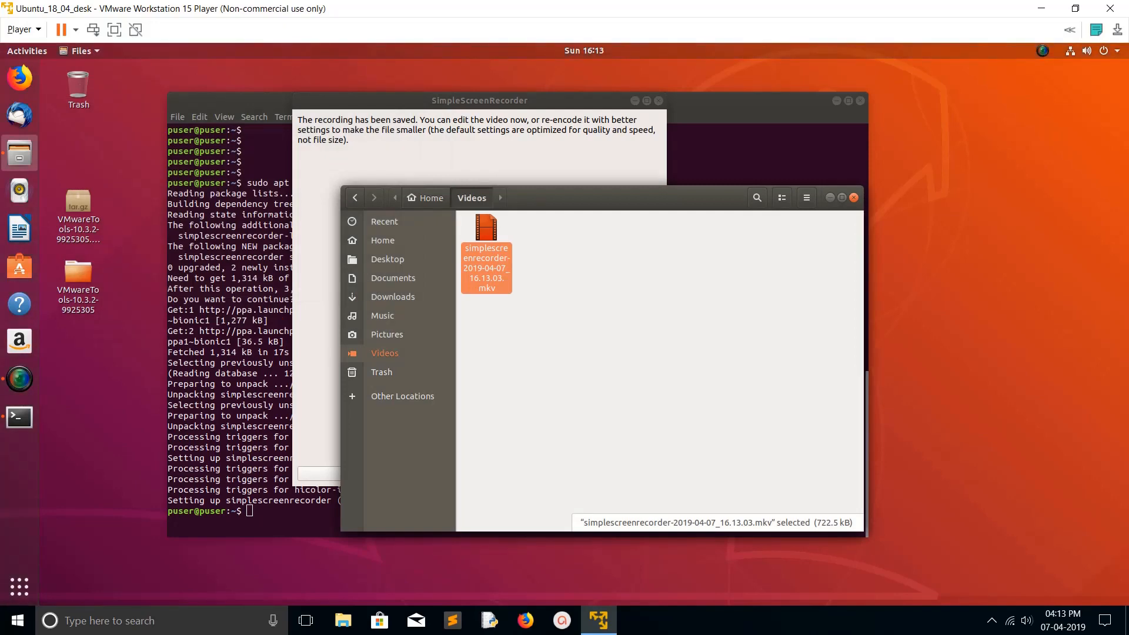